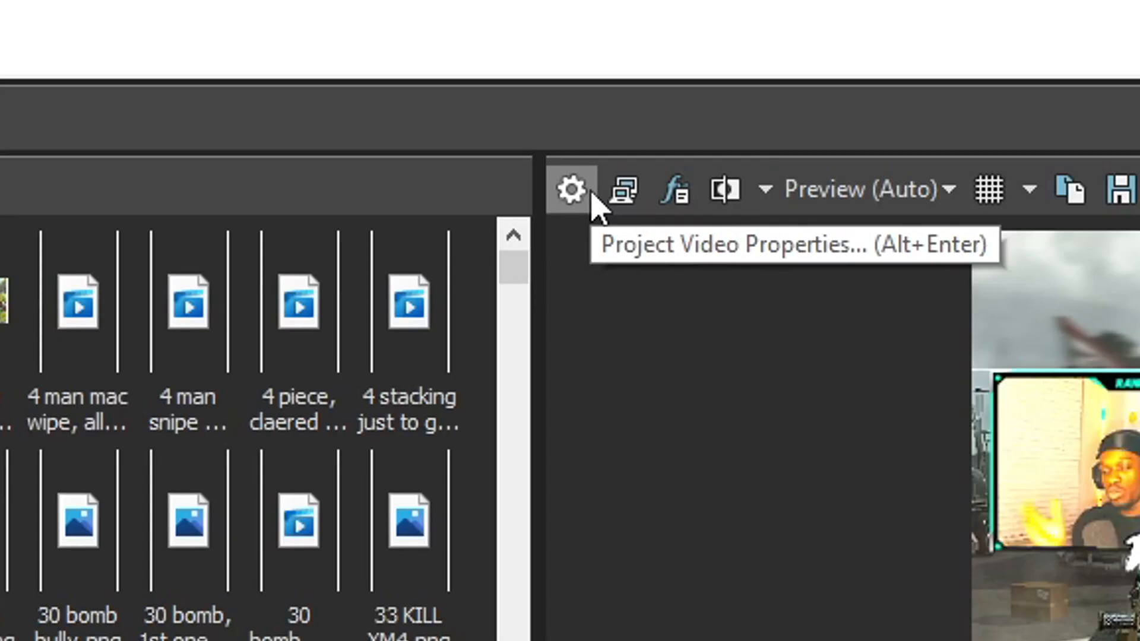
- Check the project's 1080×1920 video settings and insert a text event on the thumbnail track
click(572, 190)
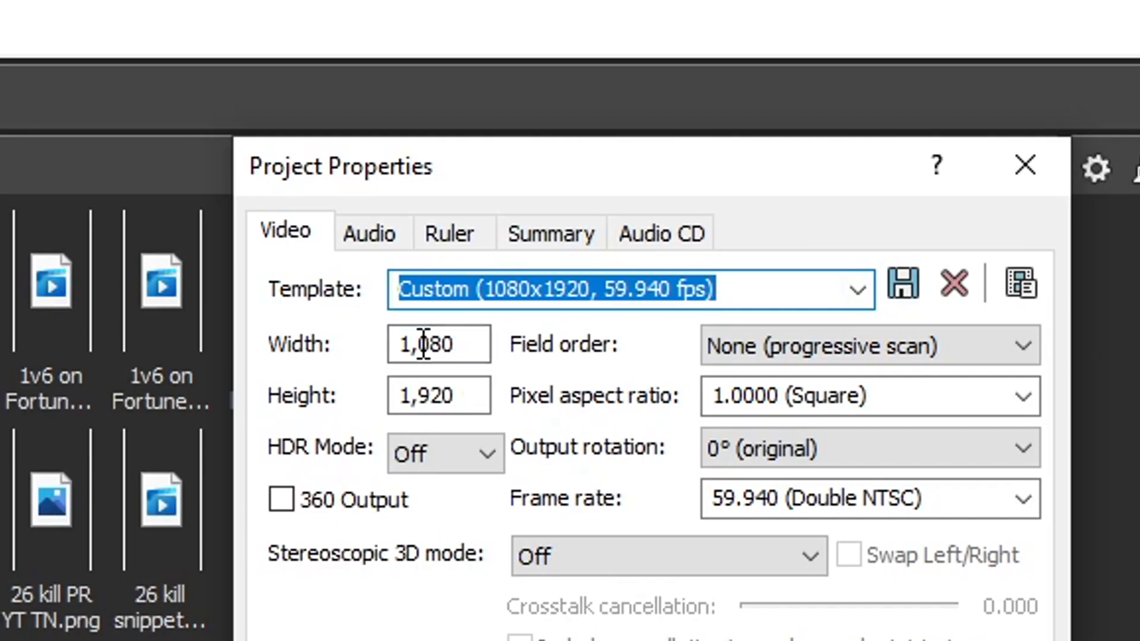
click(1025, 165)
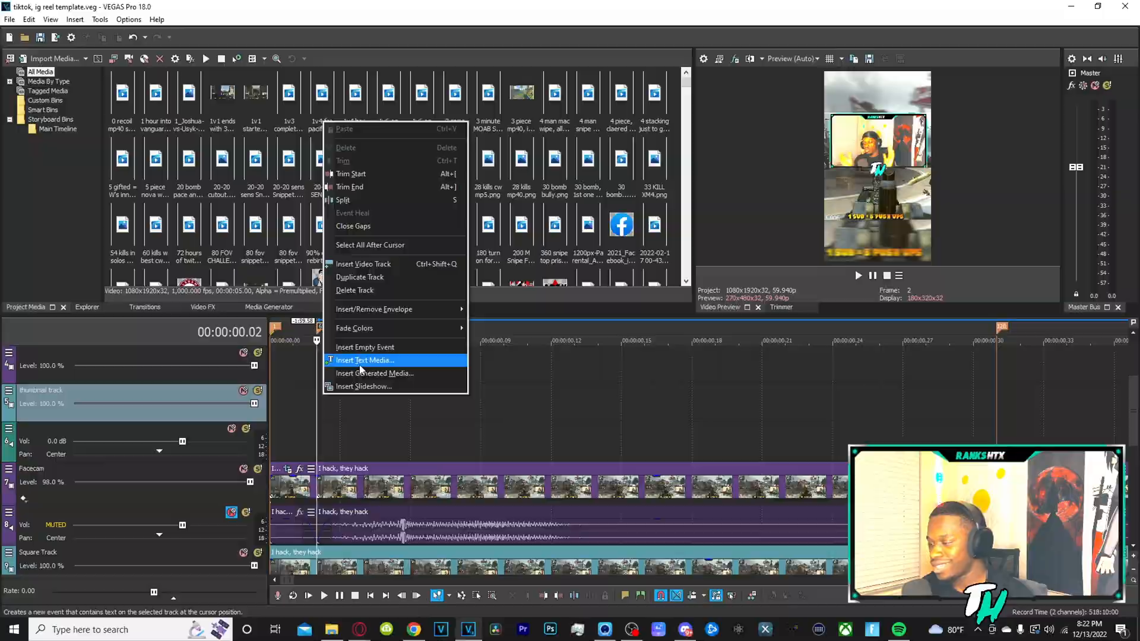
click(364, 360)
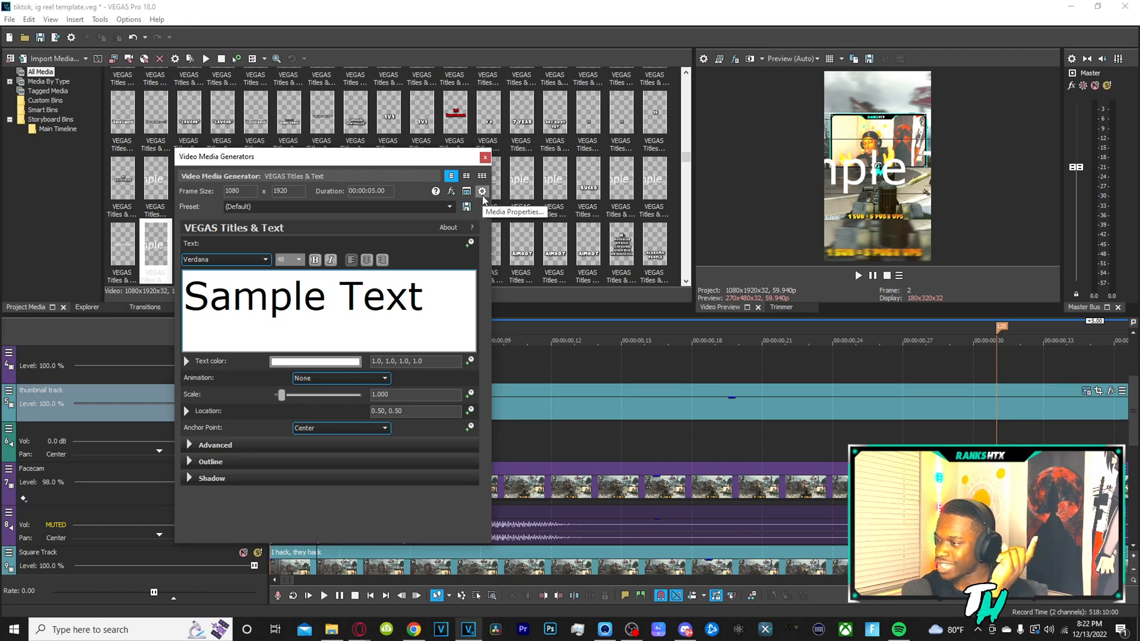
mouse_move(379, 349)
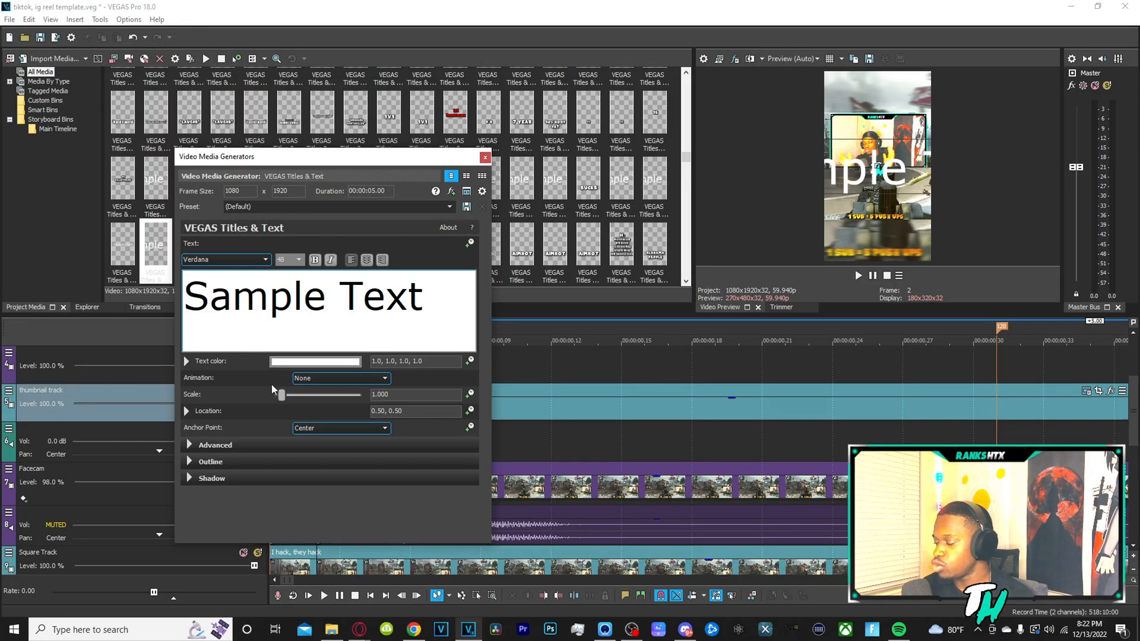
mouse_move(142, 398)
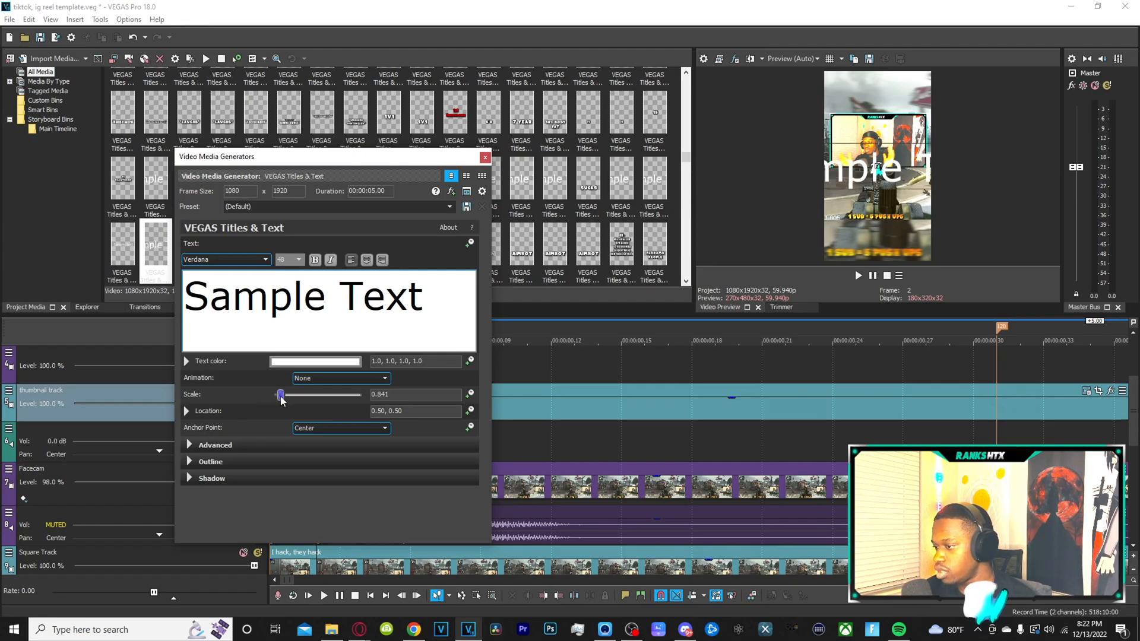
- Scale the sample text down to 0.341 and move it to location 0.50, 0.28
drag(282, 394, 277, 394)
text(28)
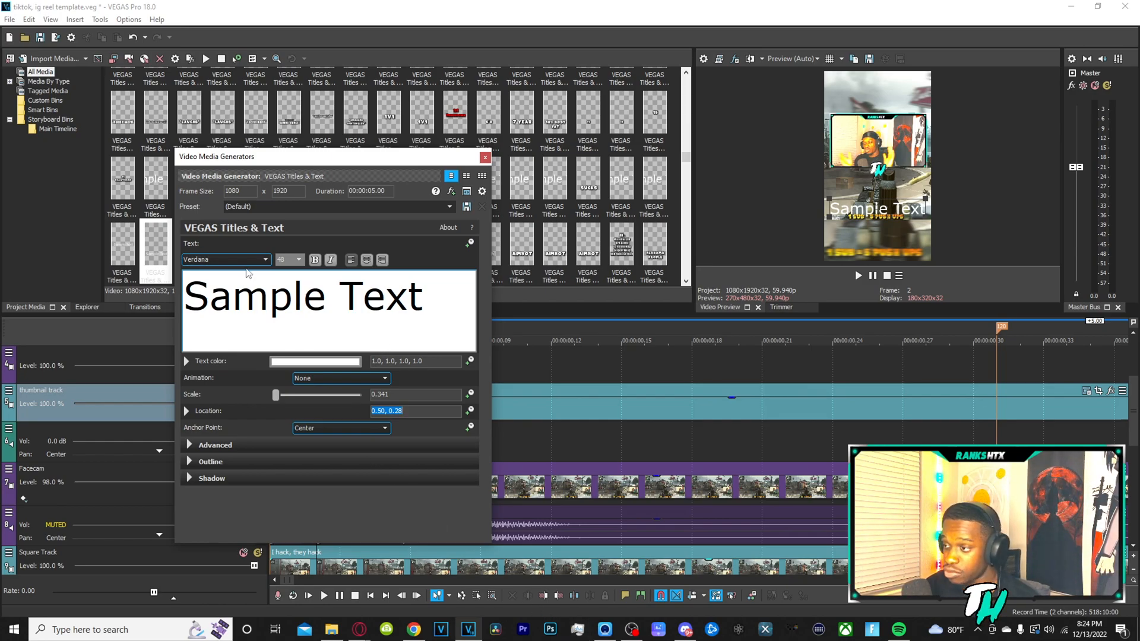
- Select all of the sample text in the title's text box for editing
click(324, 297)
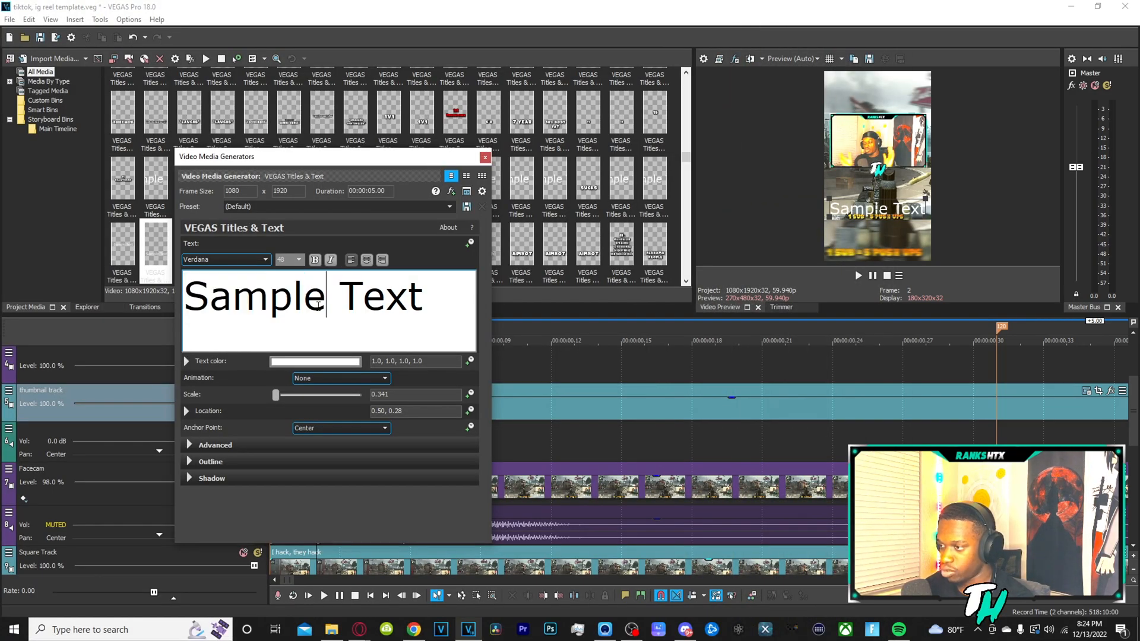
triple_click(316, 295)
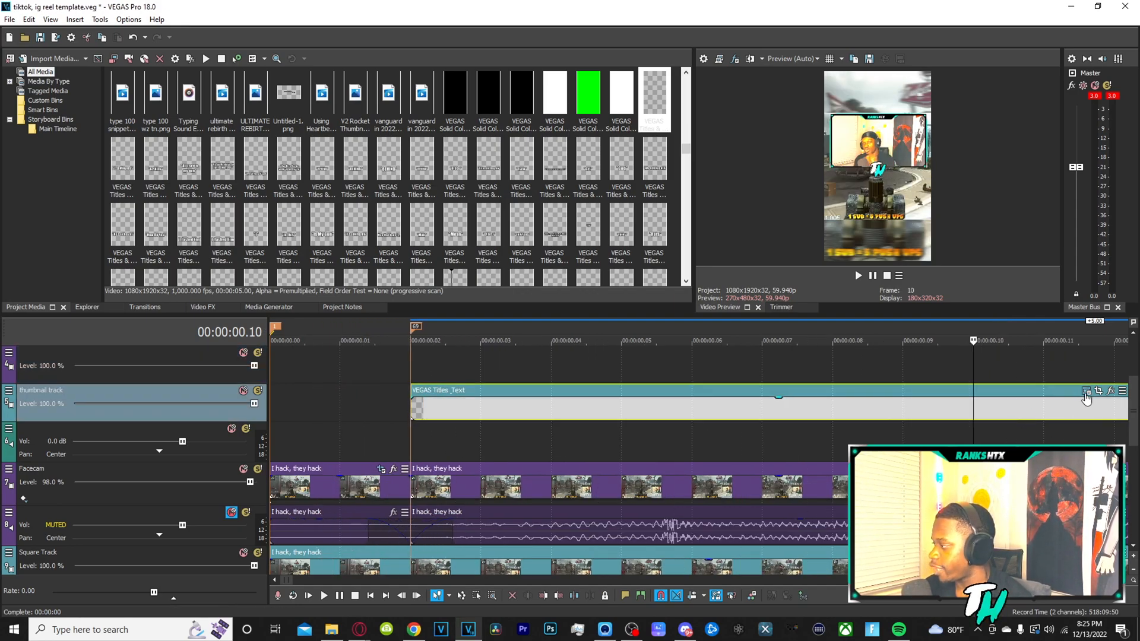
mouse_move(1085, 391)
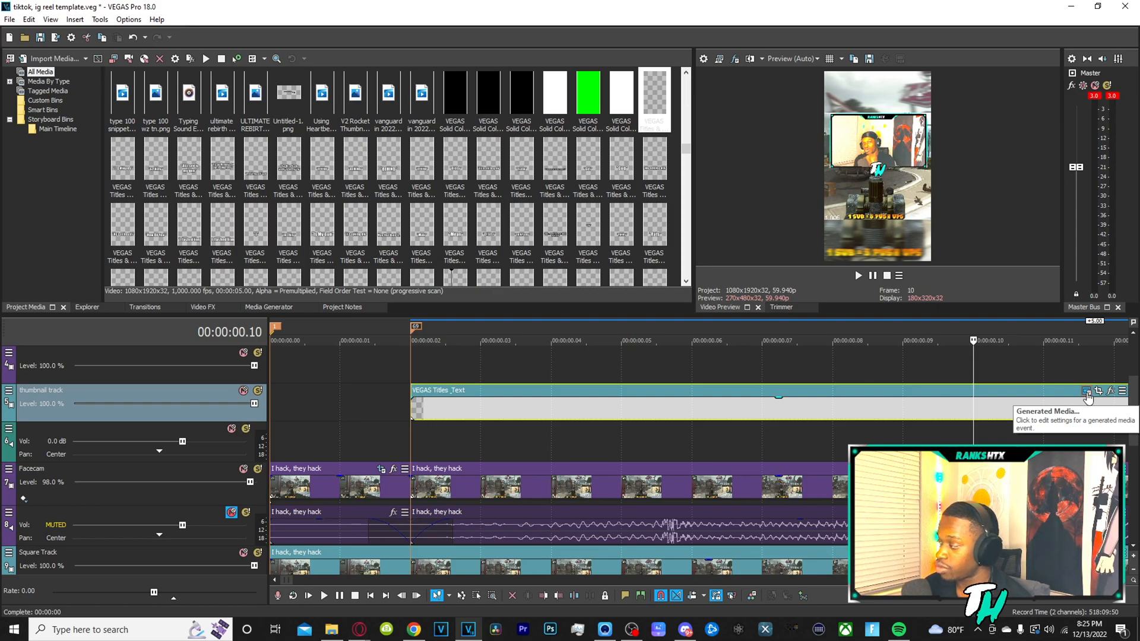
- Reopen the VEGAS Titles & Text settings through the event's Generated Media button
click(1087, 391)
text(FBDJFB)
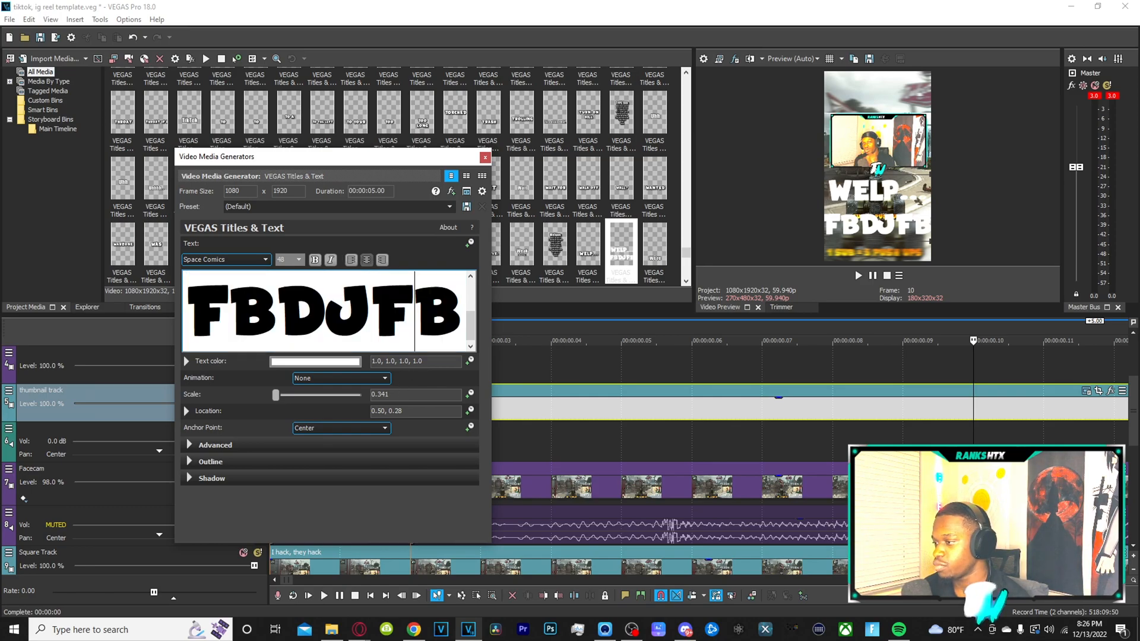
- Replace the text with WELP..., scale it to 0.223, and expand the Outline settings
key(BackSpace)
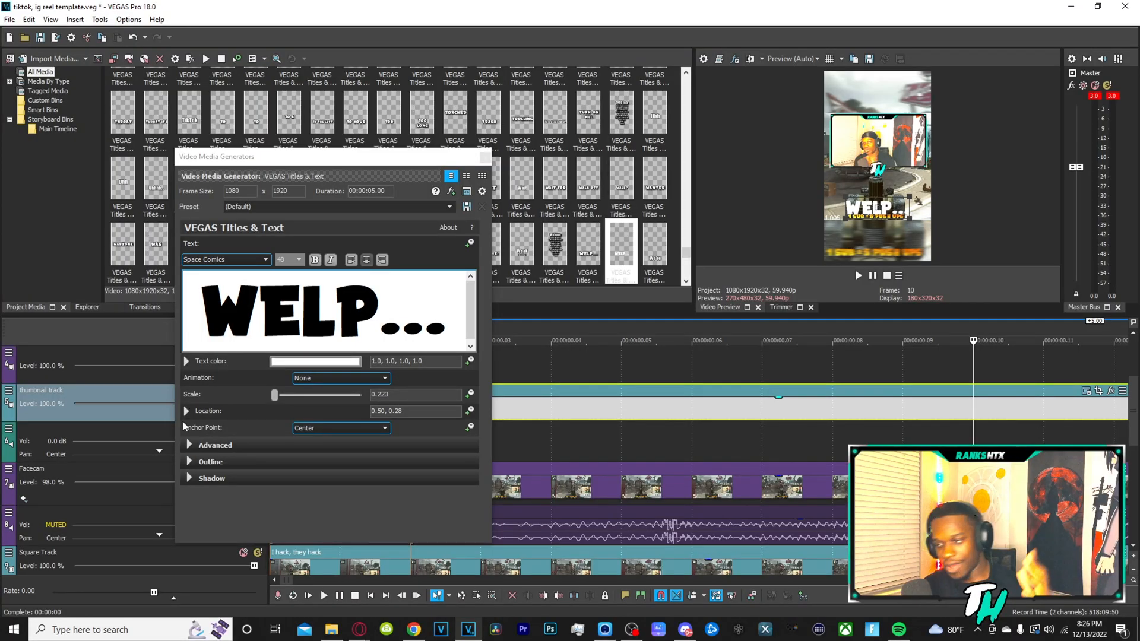
click(210, 462)
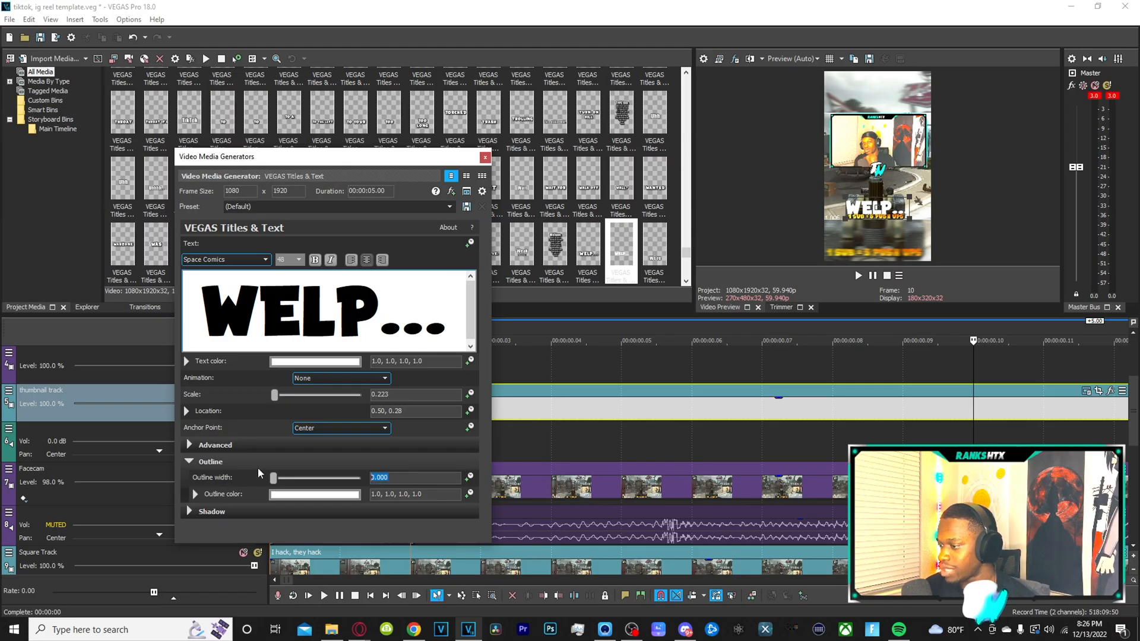
- Set the title's outline width to 7.000 and pick black in HSL mode
drag(275, 478, 333, 477)
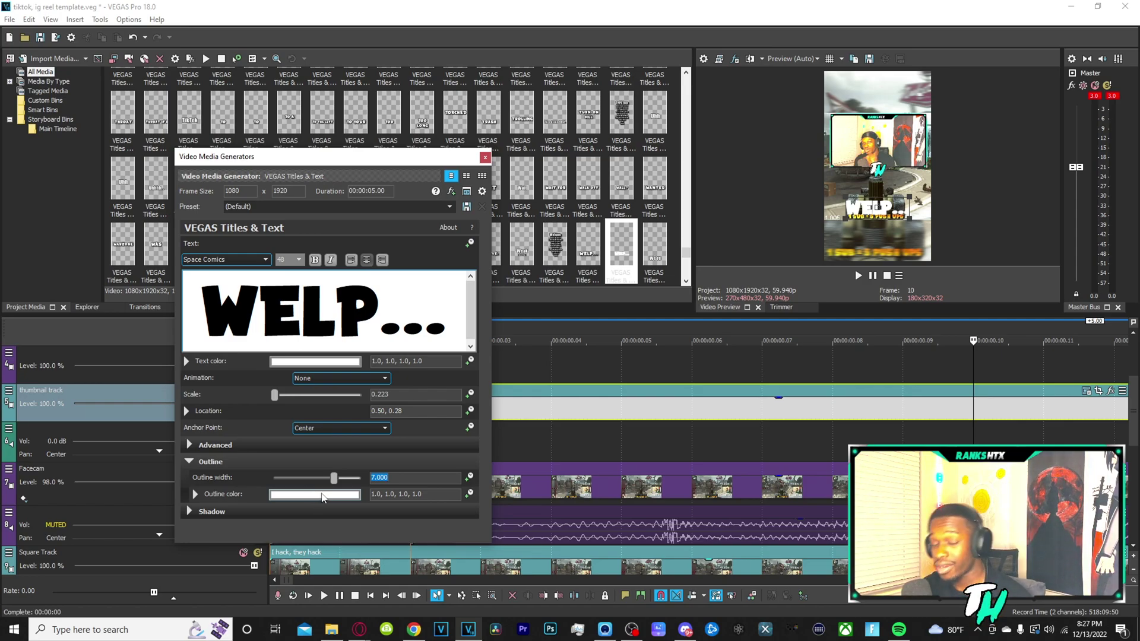
click(315, 494)
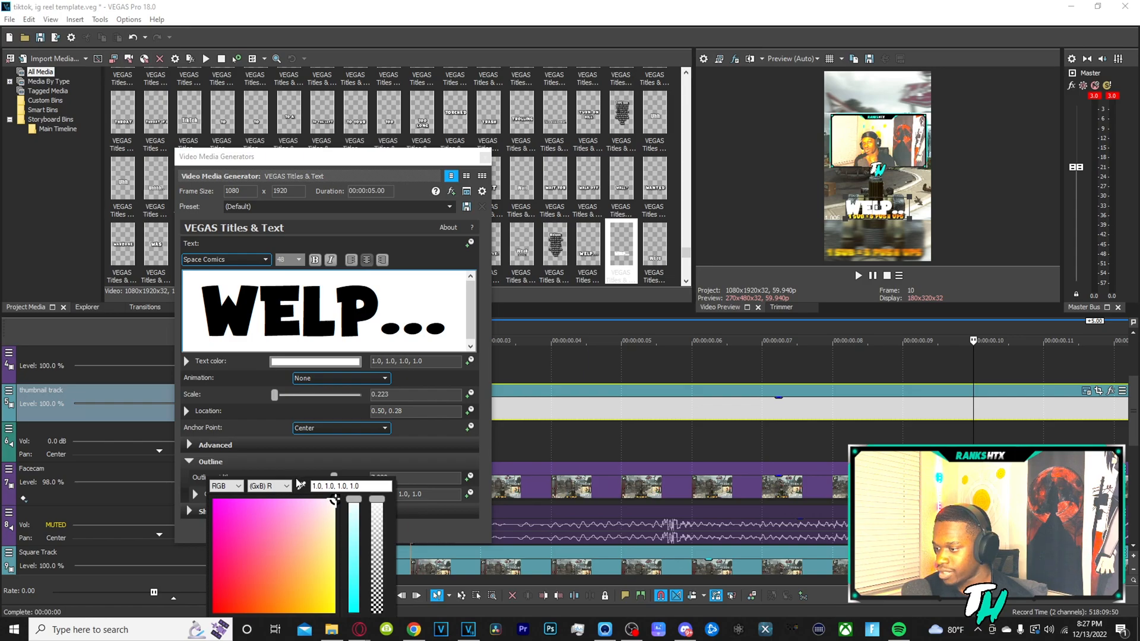
mouse_move(390, 541)
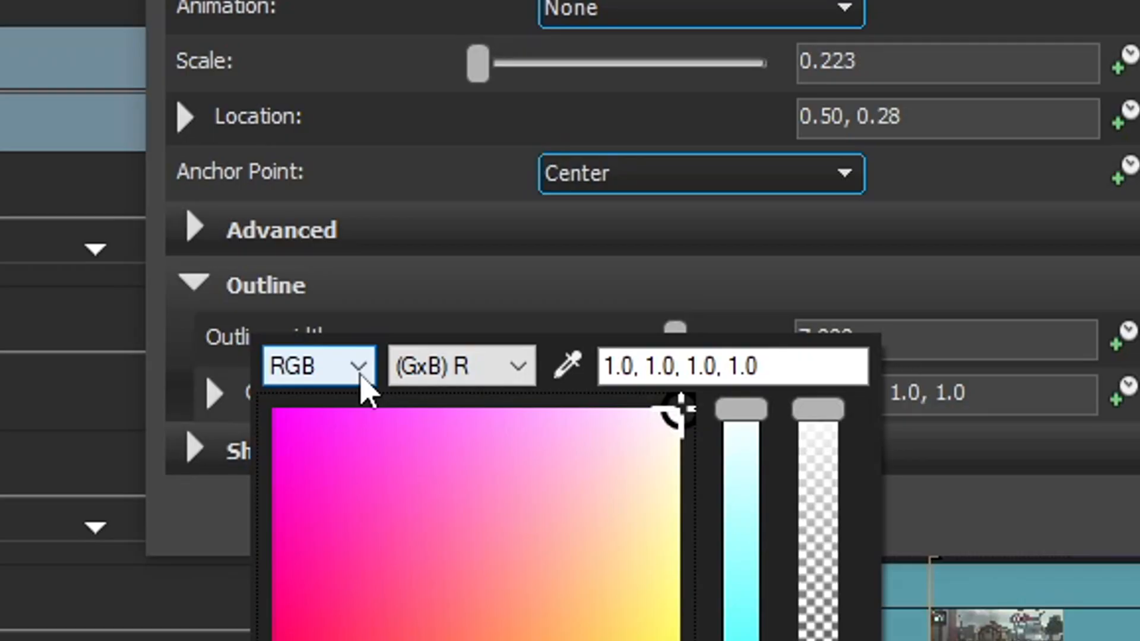
click(225, 486)
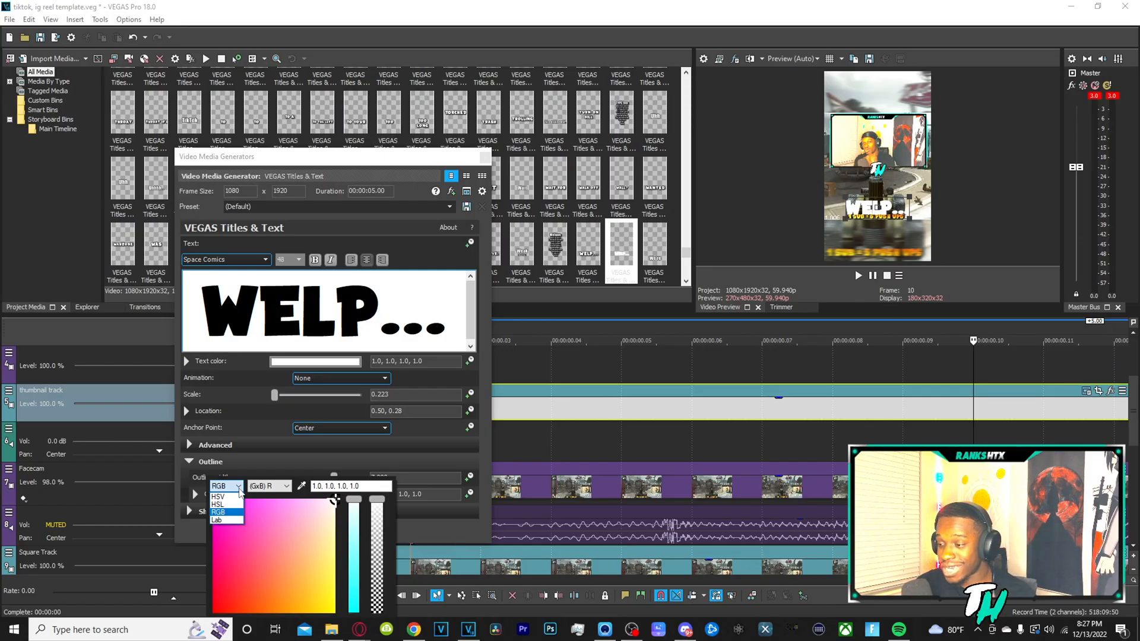
click(218, 504)
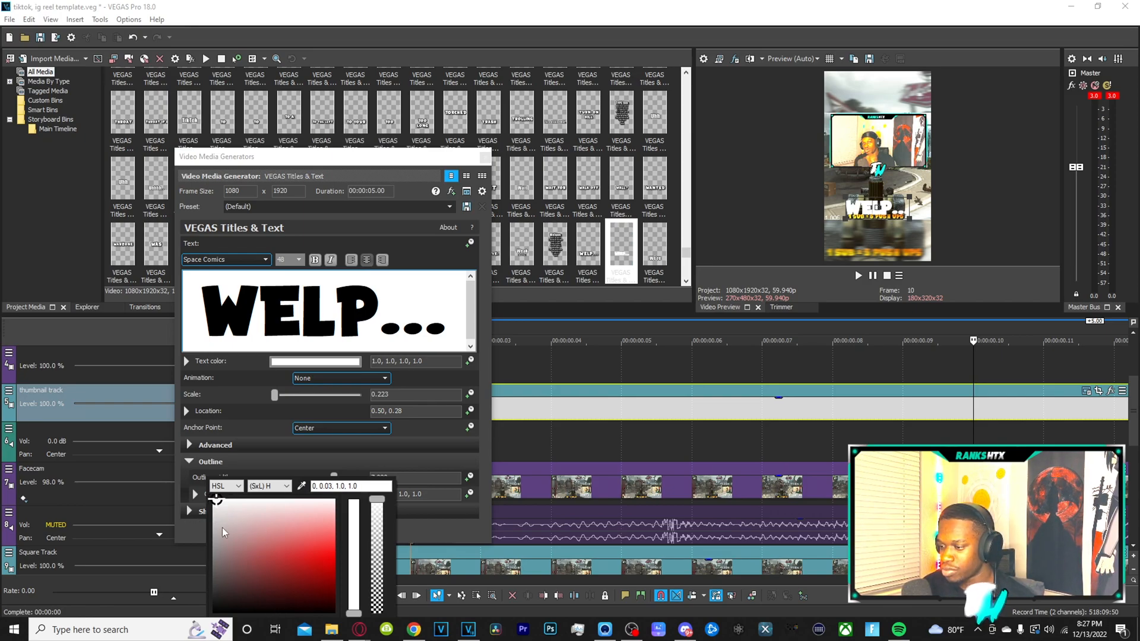
click(227, 539)
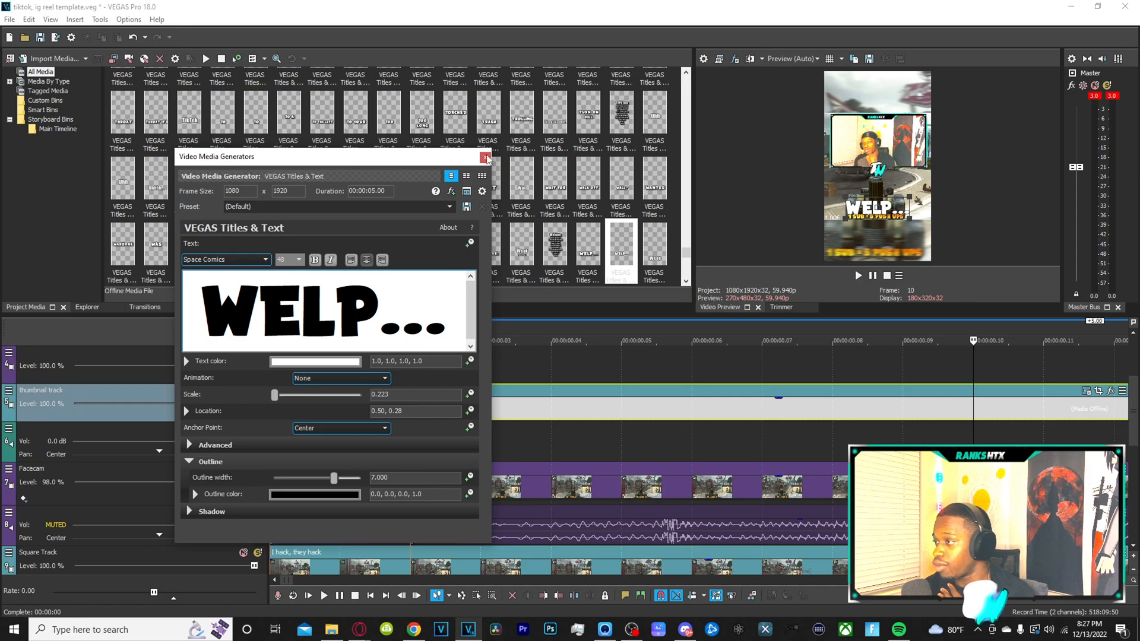
click(484, 158)
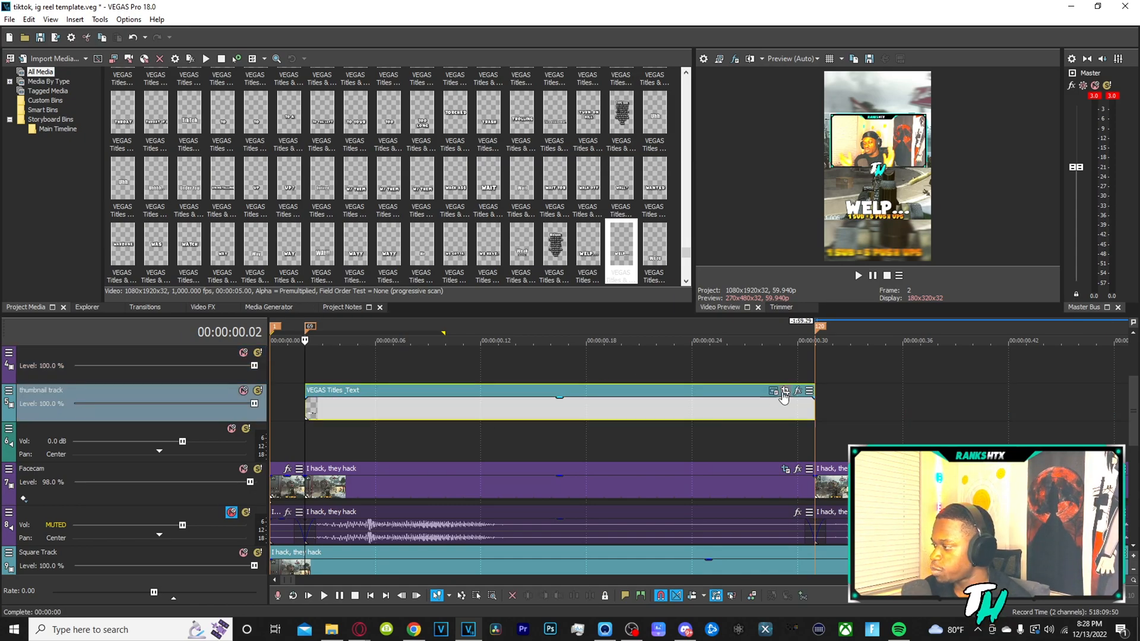
- Bring up Event Pan/Crop for the WELP... titles event
click(785, 391)
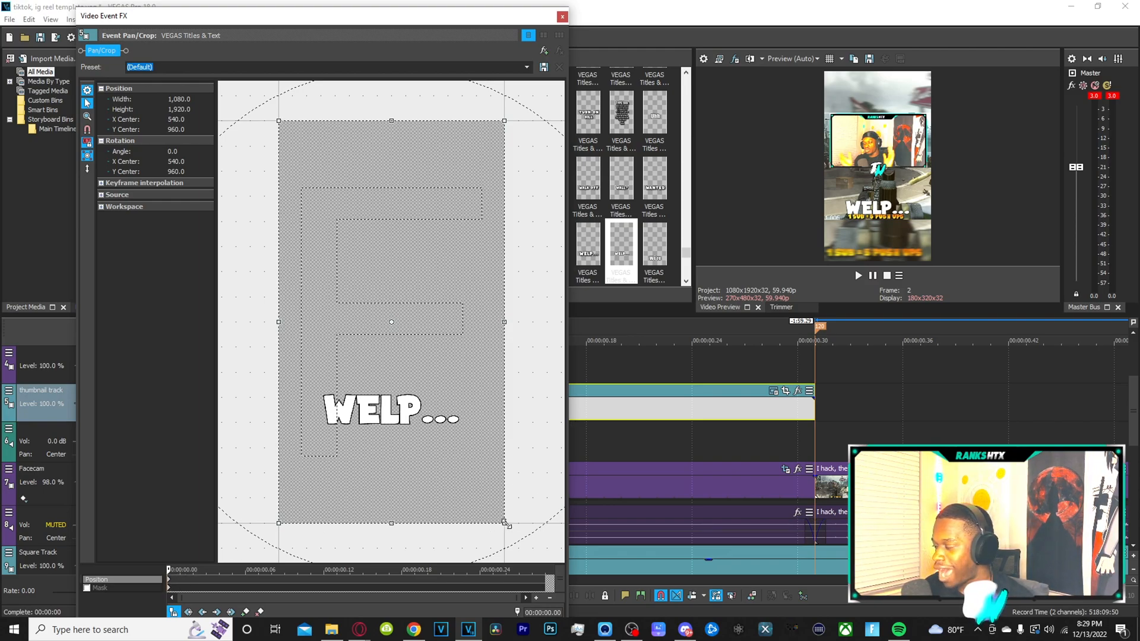
- Enlarge the Pan/Crop frame to about 1249×2220 so the title starts zoomed out
drag(504, 522, 542, 555)
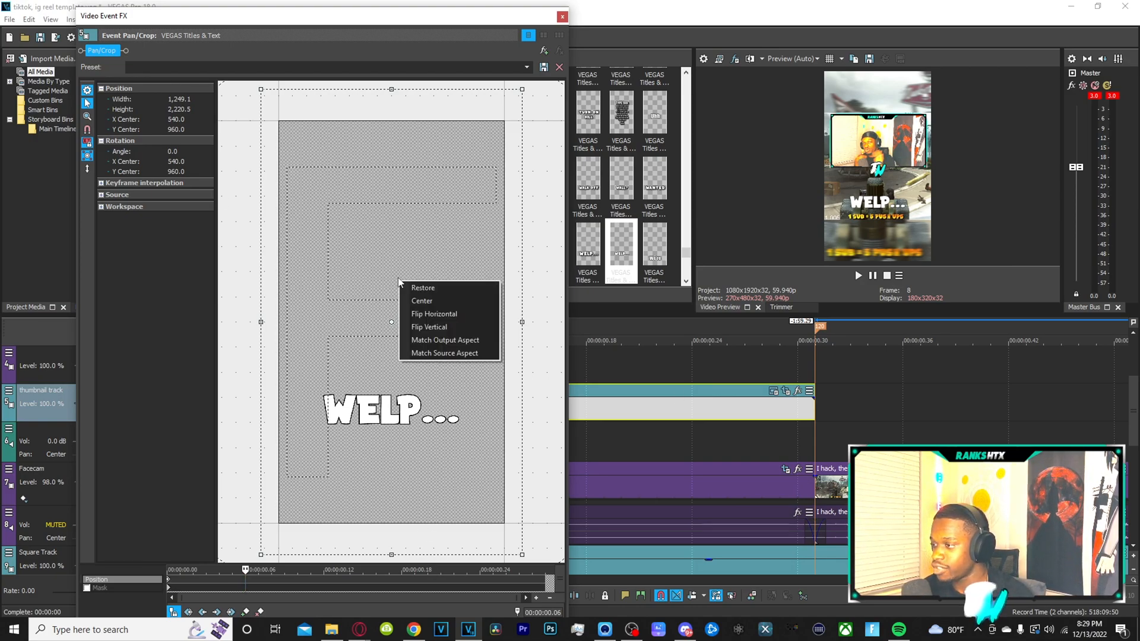
click(560, 16)
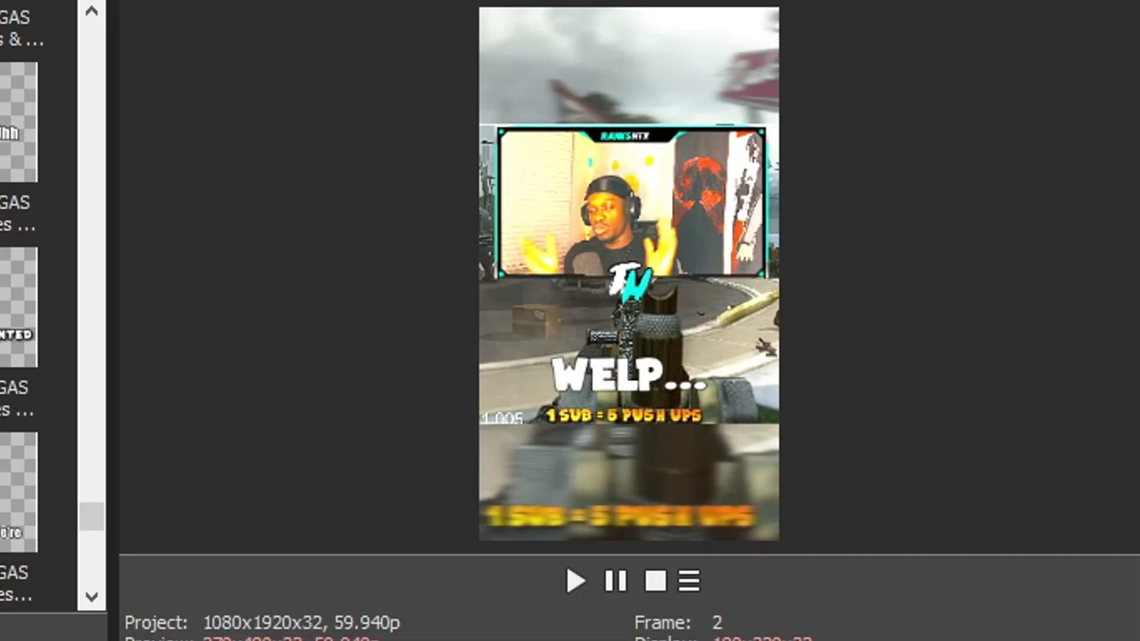
- Close Pan/Crop, play back the zooming WELP... title, and save the project
click(575, 582)
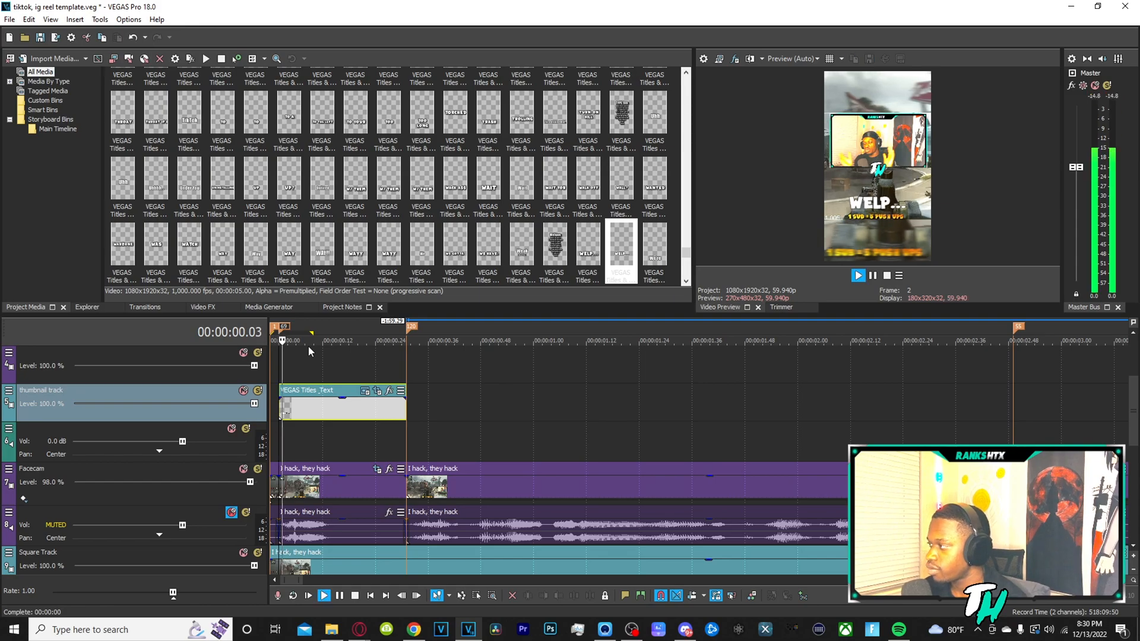
click(324, 595)
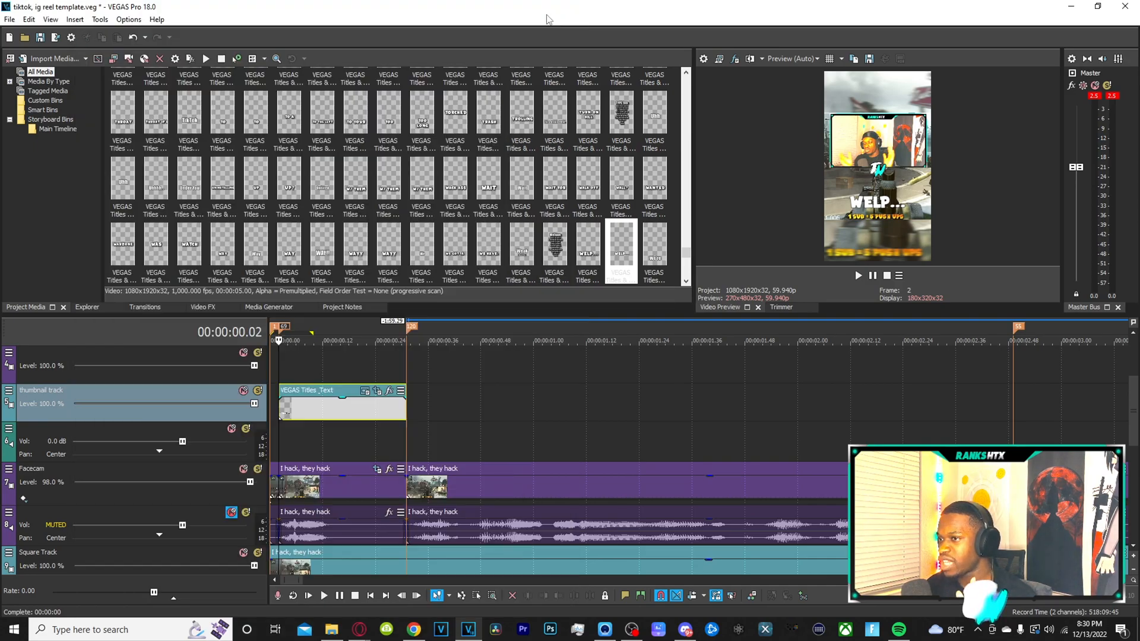
click(38, 36)
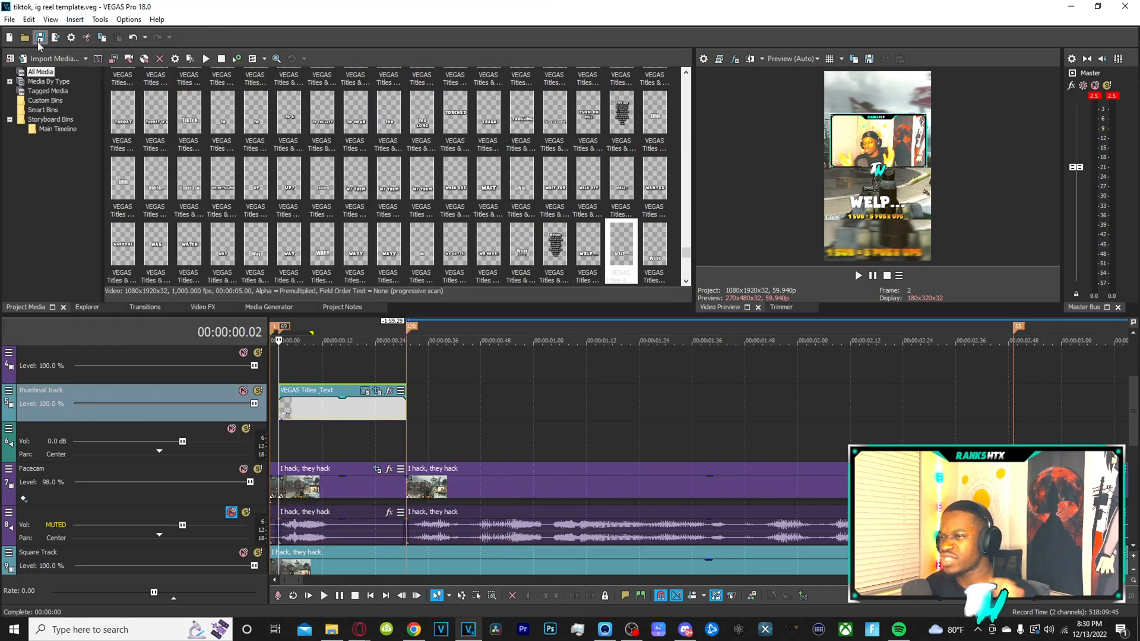
mouse_move(56, 59)
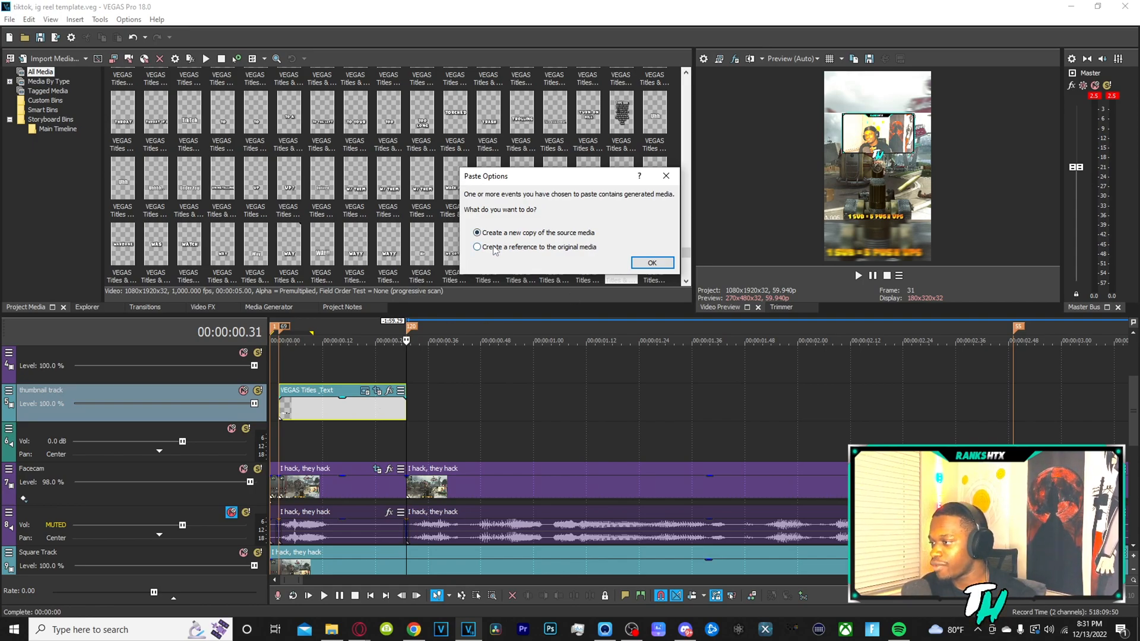
- Paste another WELP... title referencing the original generated media, then type HI
click(652, 263)
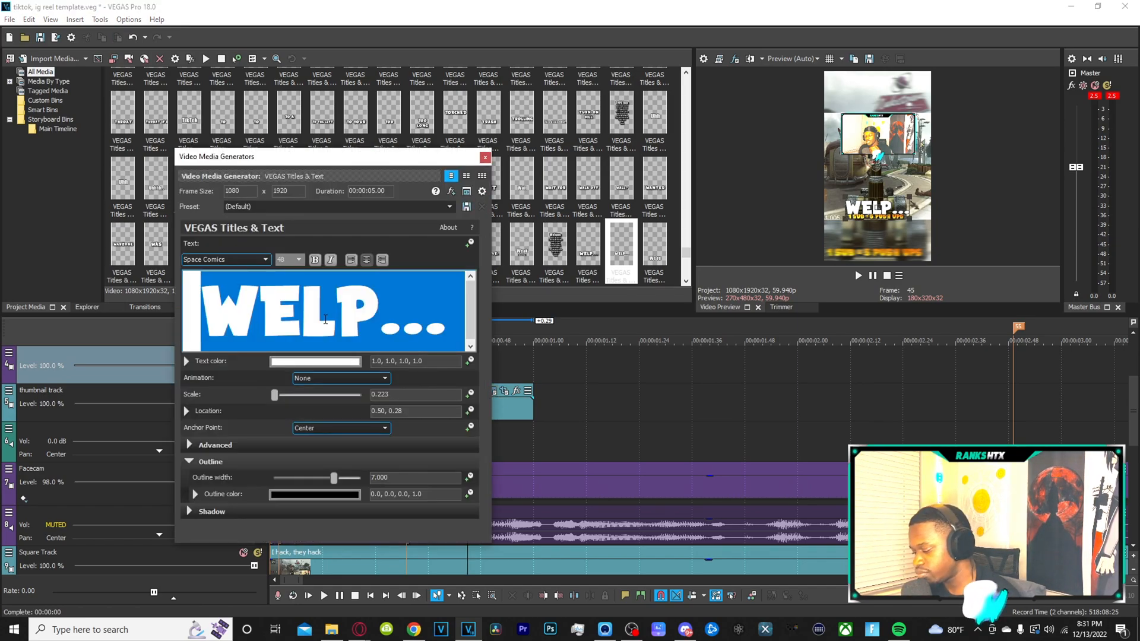
text(HI)
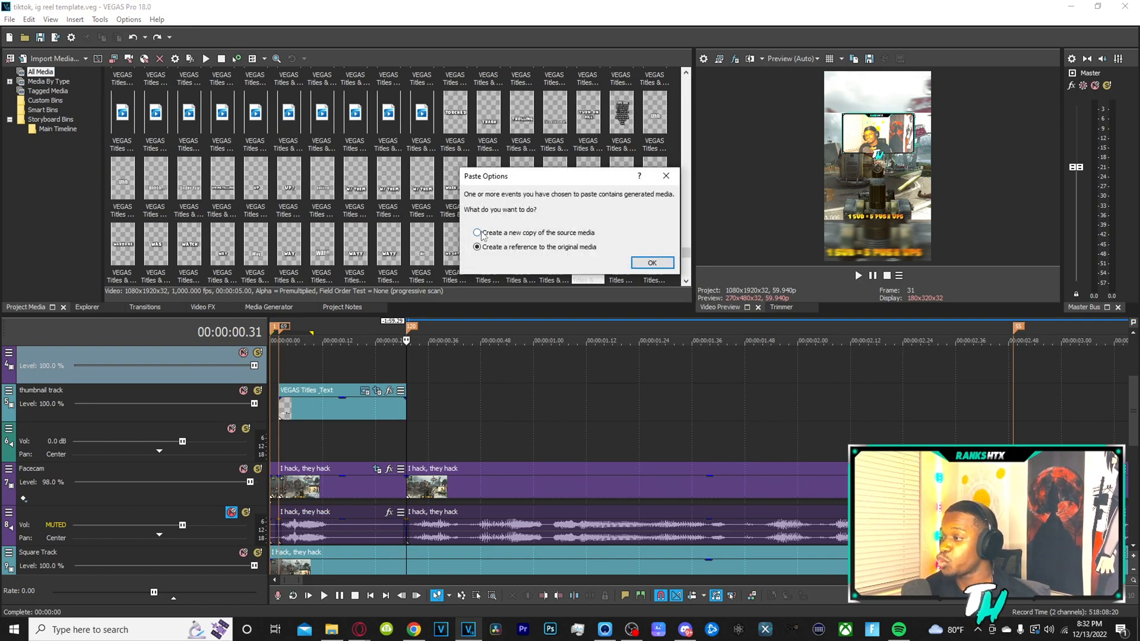
- Paste the title as a new independent copy of the source media, then select the pasted event
click(476, 232)
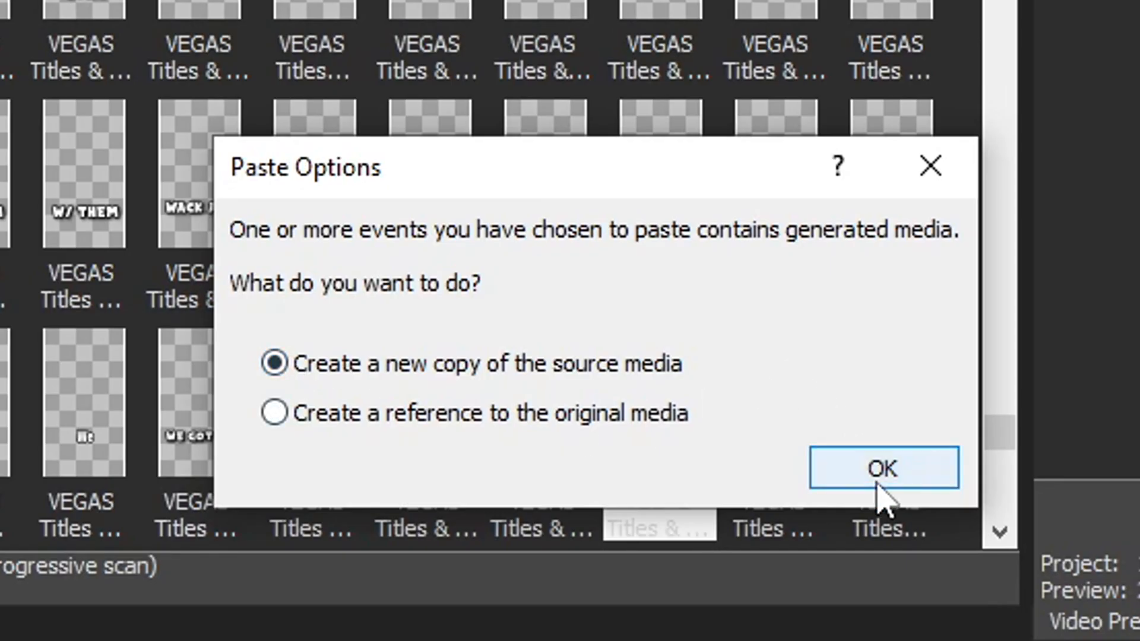
click(883, 468)
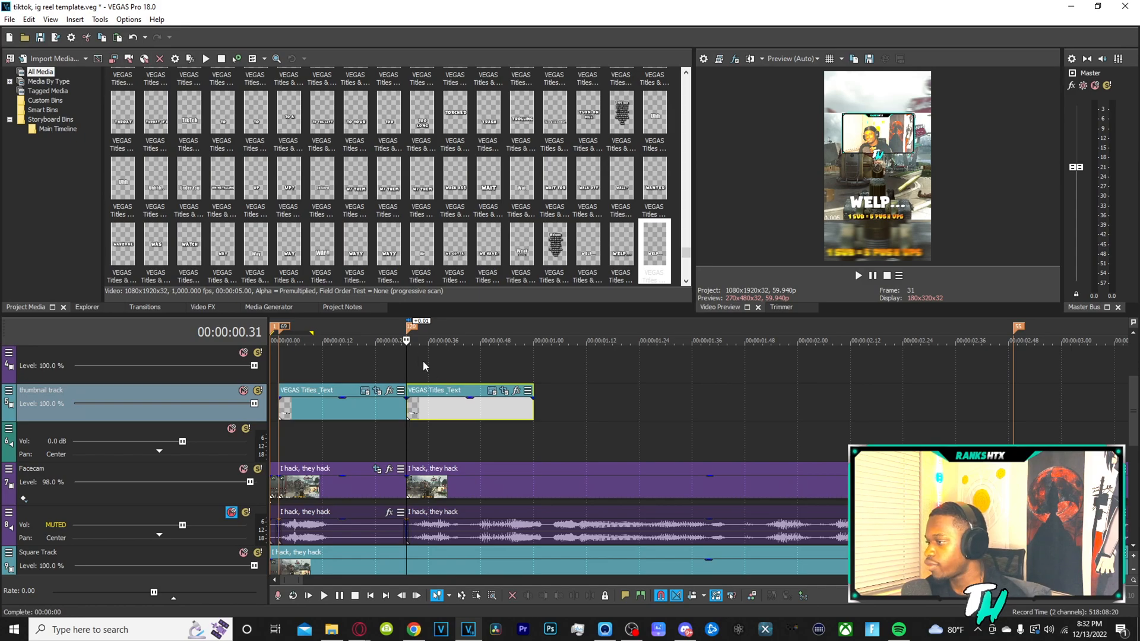
click(324, 596)
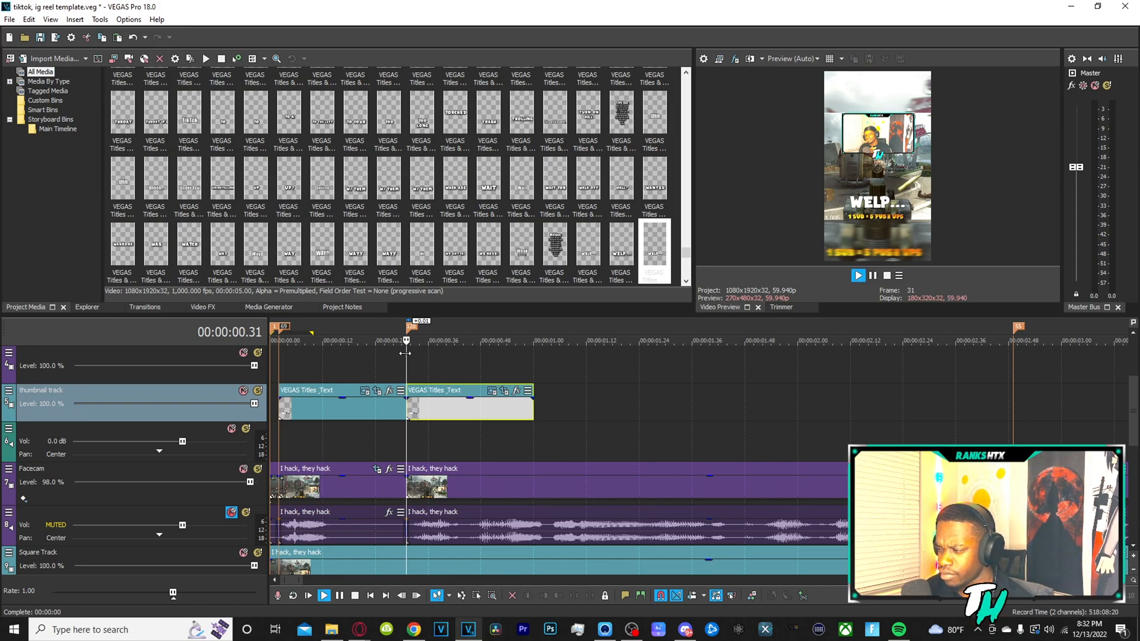
click(324, 595)
text(I LE)
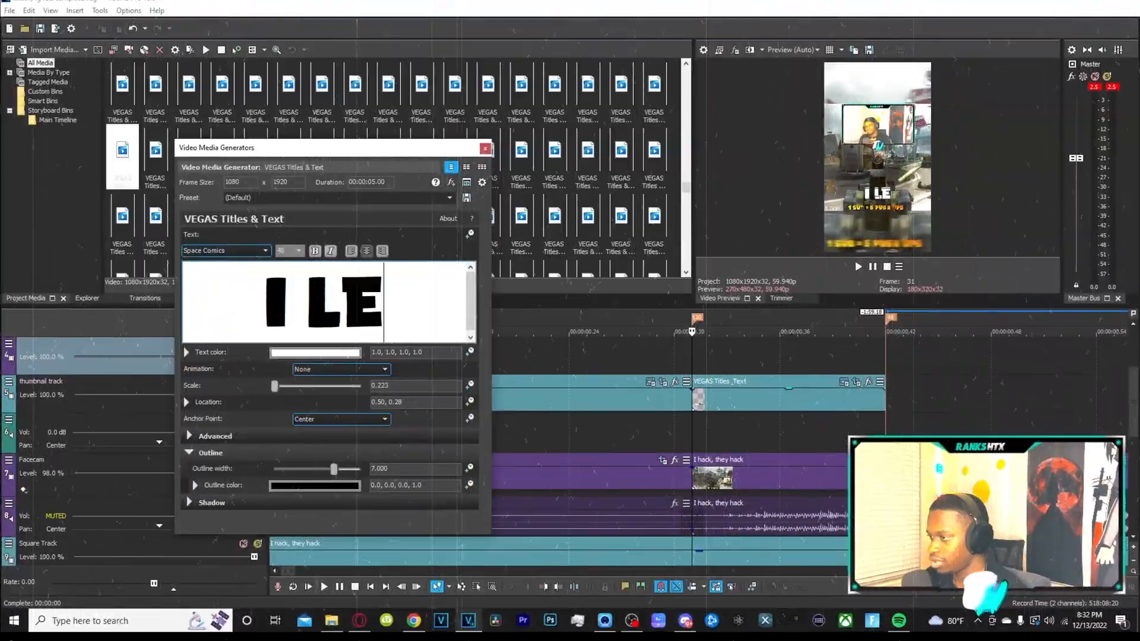
click(484, 149)
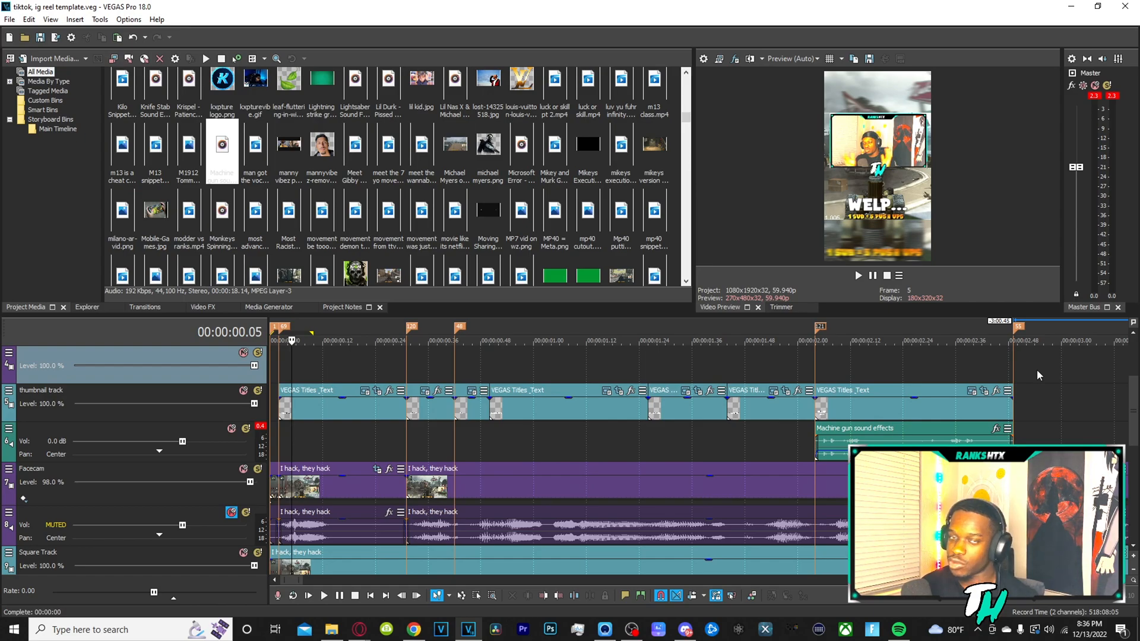
mouse_move(1032, 399)
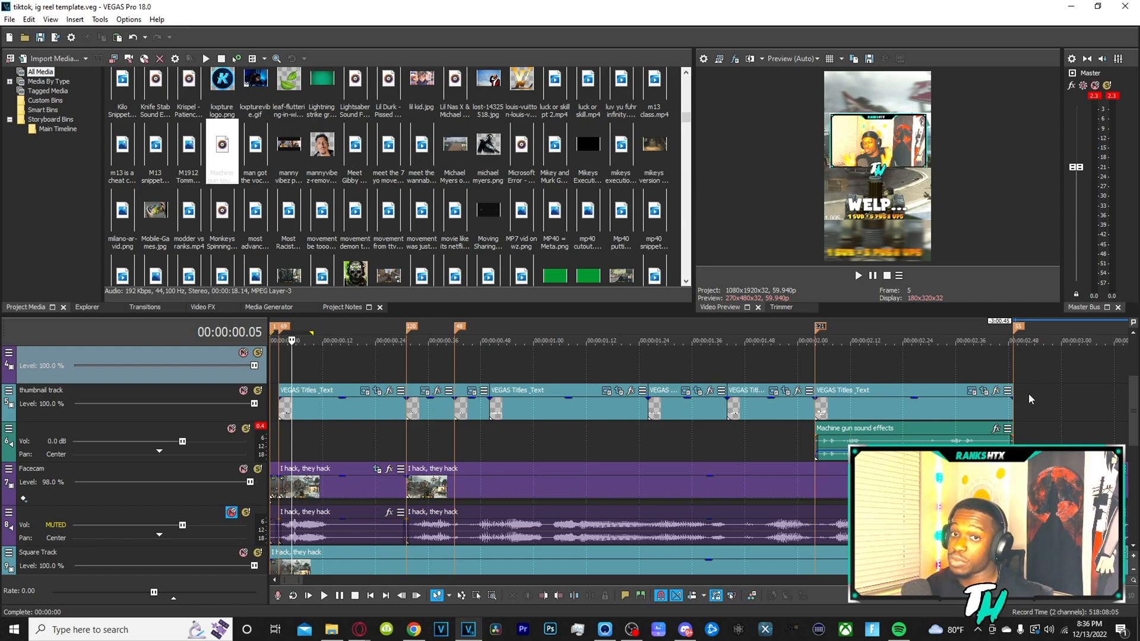
mouse_move(1048, 373)
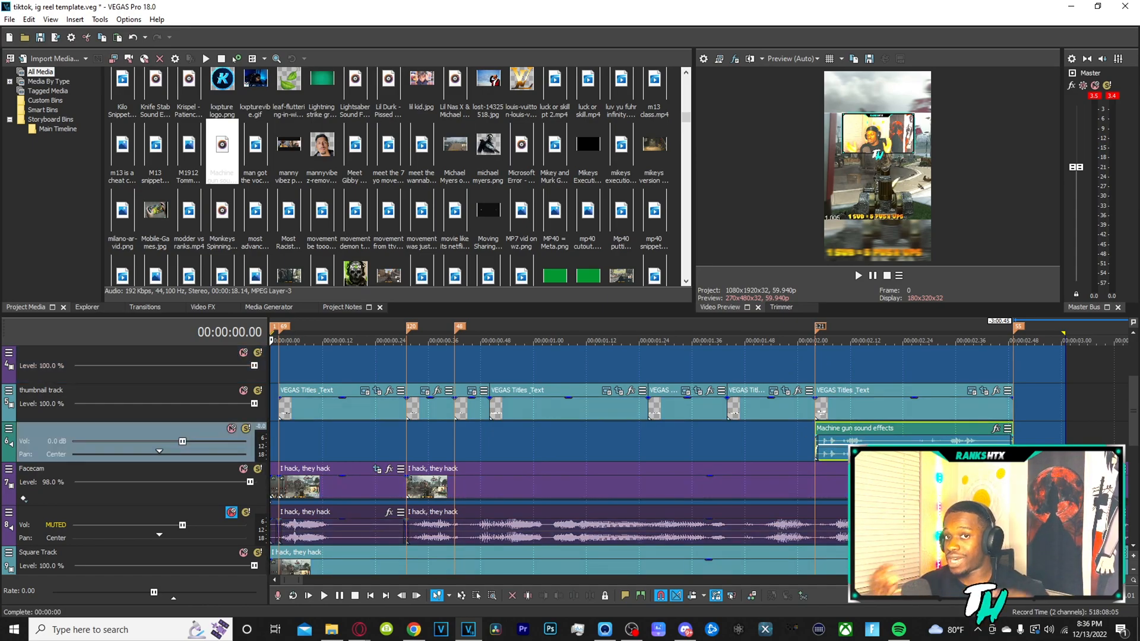
click(324, 595)
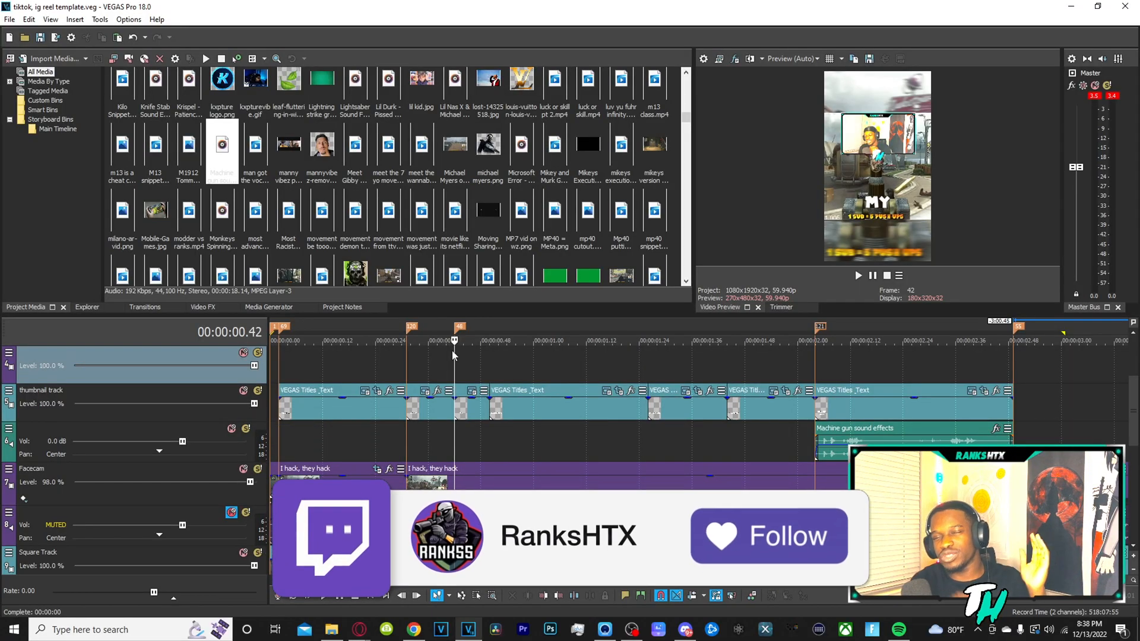
click(747, 535)
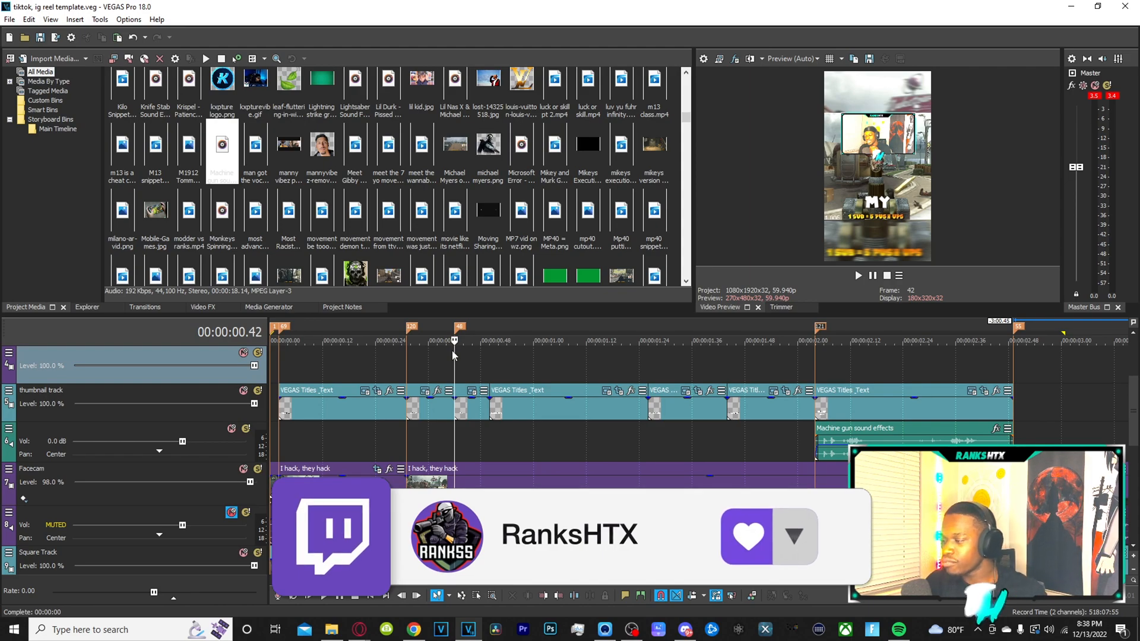